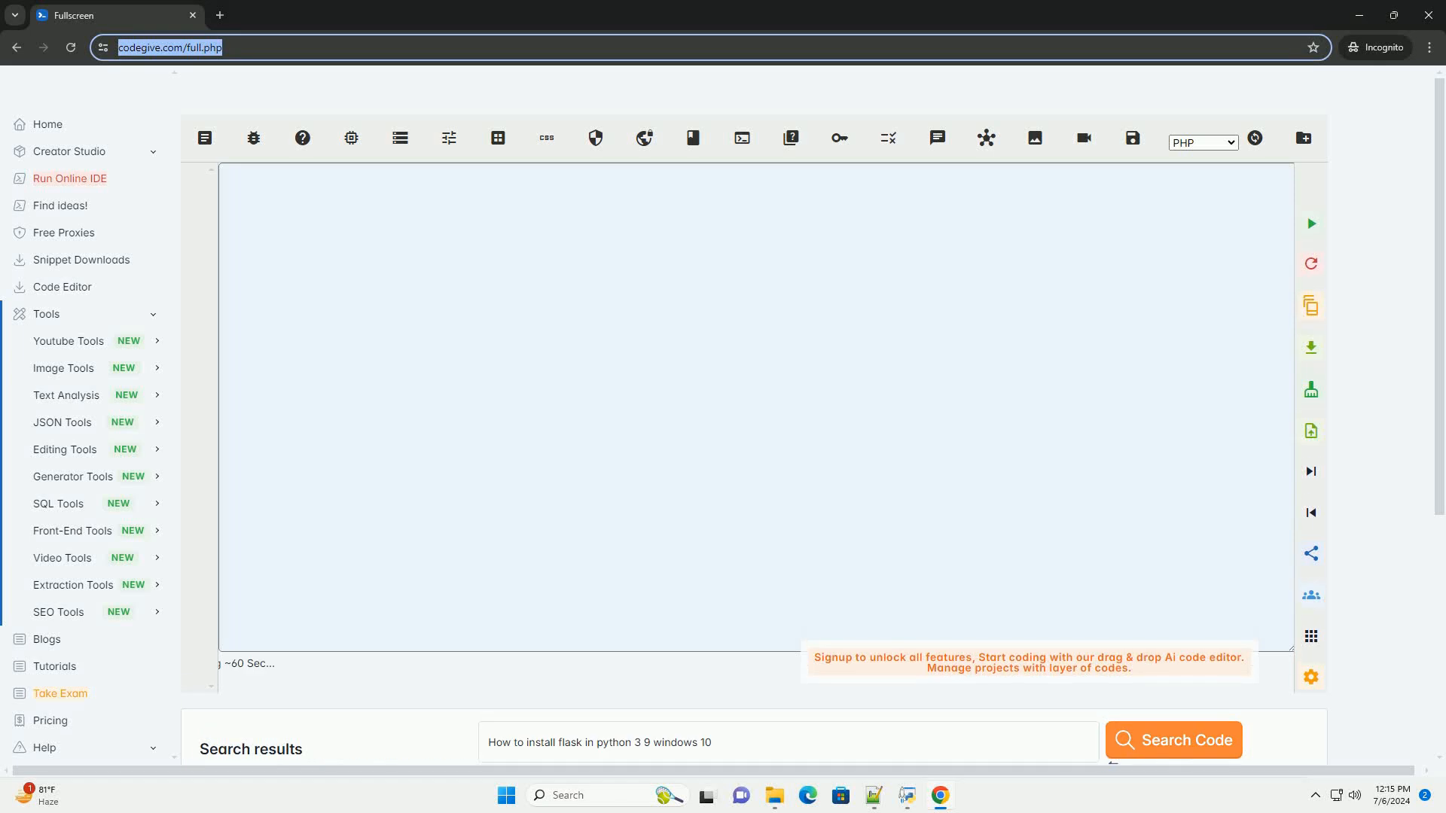
Start generating the Flask-on-Python-3.9-for-Windows-10 install guide and let it stream into the editor
{"action": "left_click", "coordinate": [1172, 739]}
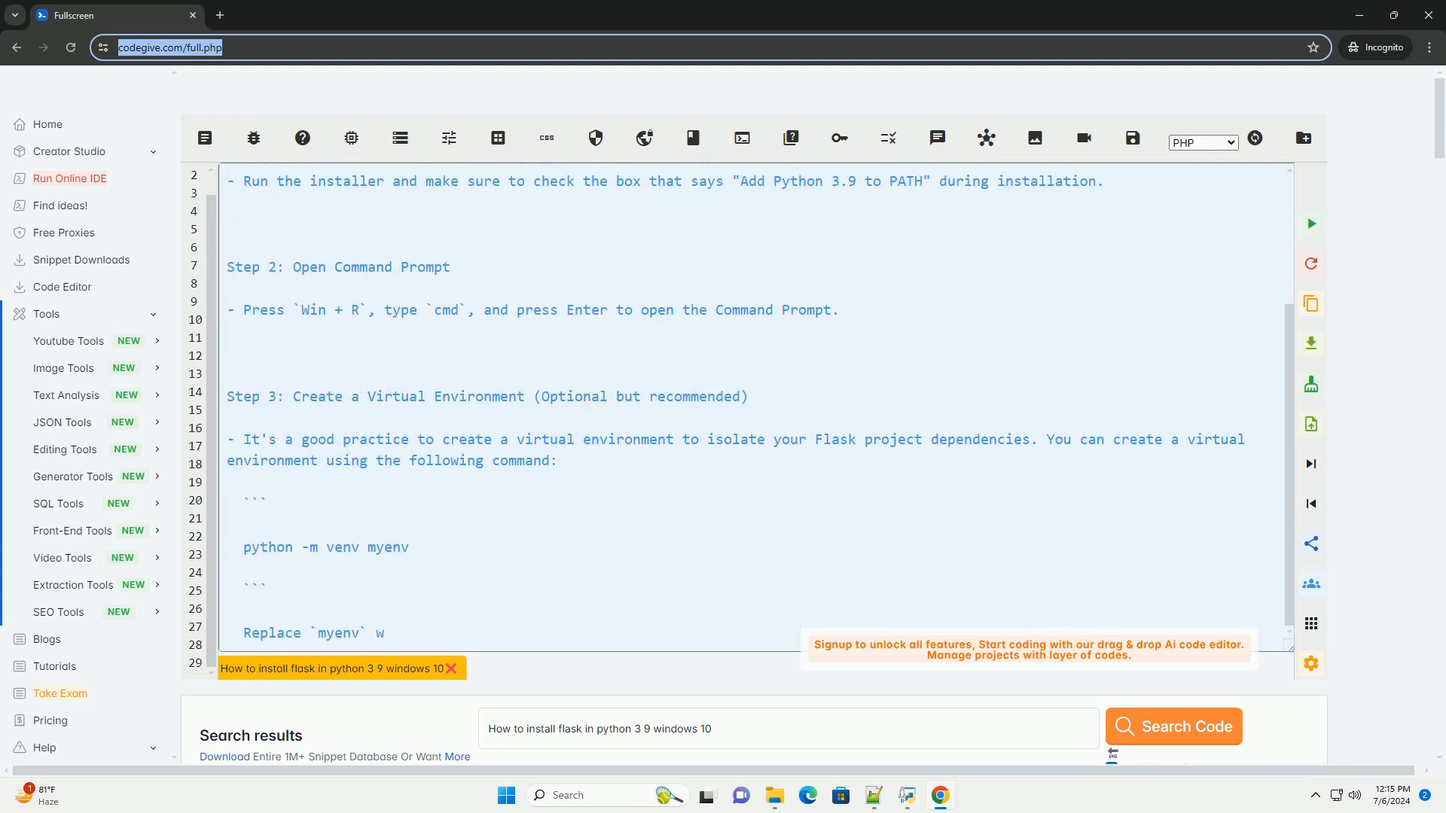
Scroll down through Steps 3 to 7, ending at the Flask 'Hello, World' app example
{"action": "scroll", "scroll_direction": "down", "scroll_amount": 3}
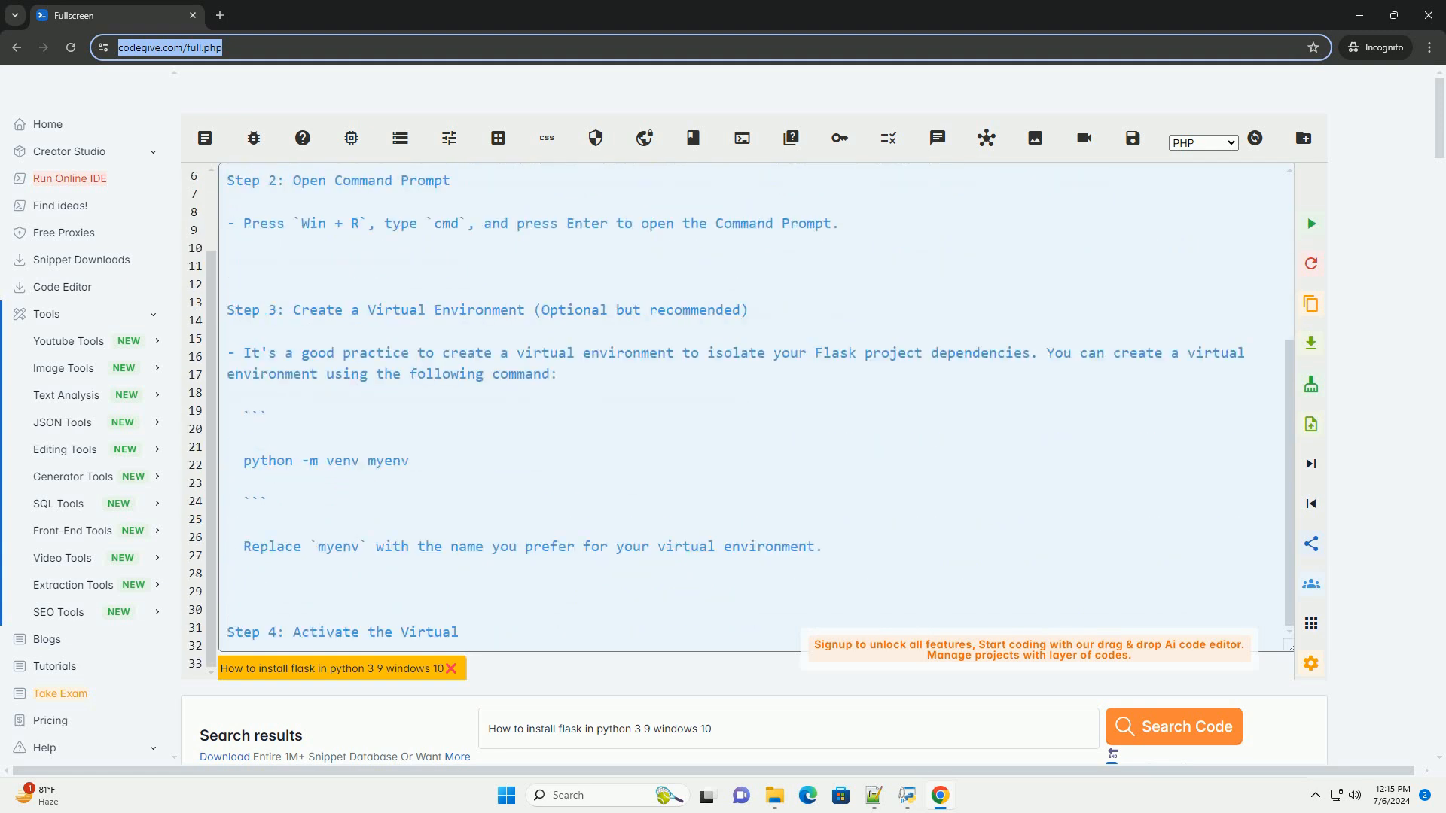
{"action": "scroll", "scroll_direction": "down", "scroll_amount": 3}
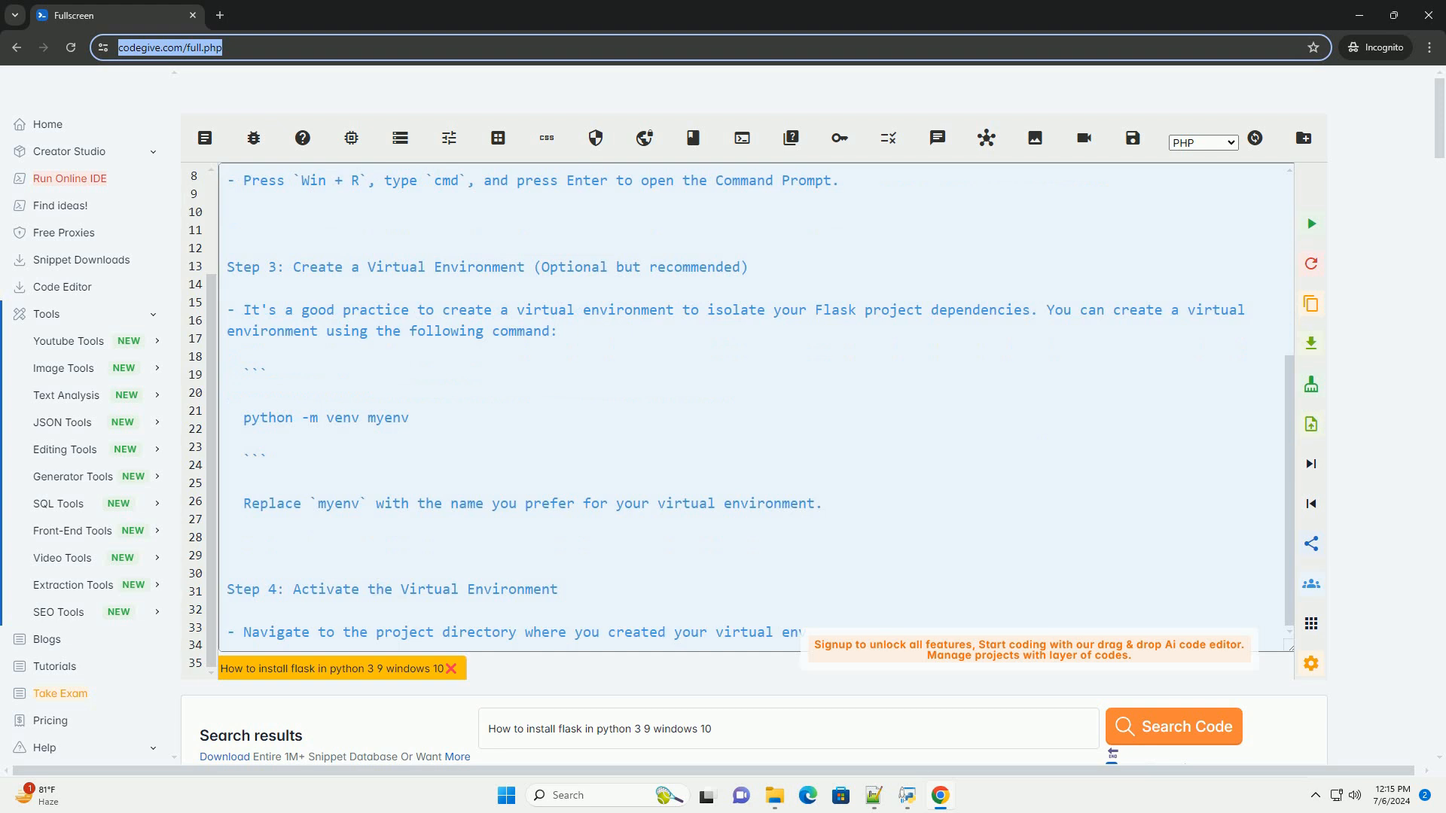
{"action": "scroll", "scroll_direction": "down", "scroll_amount": 3}
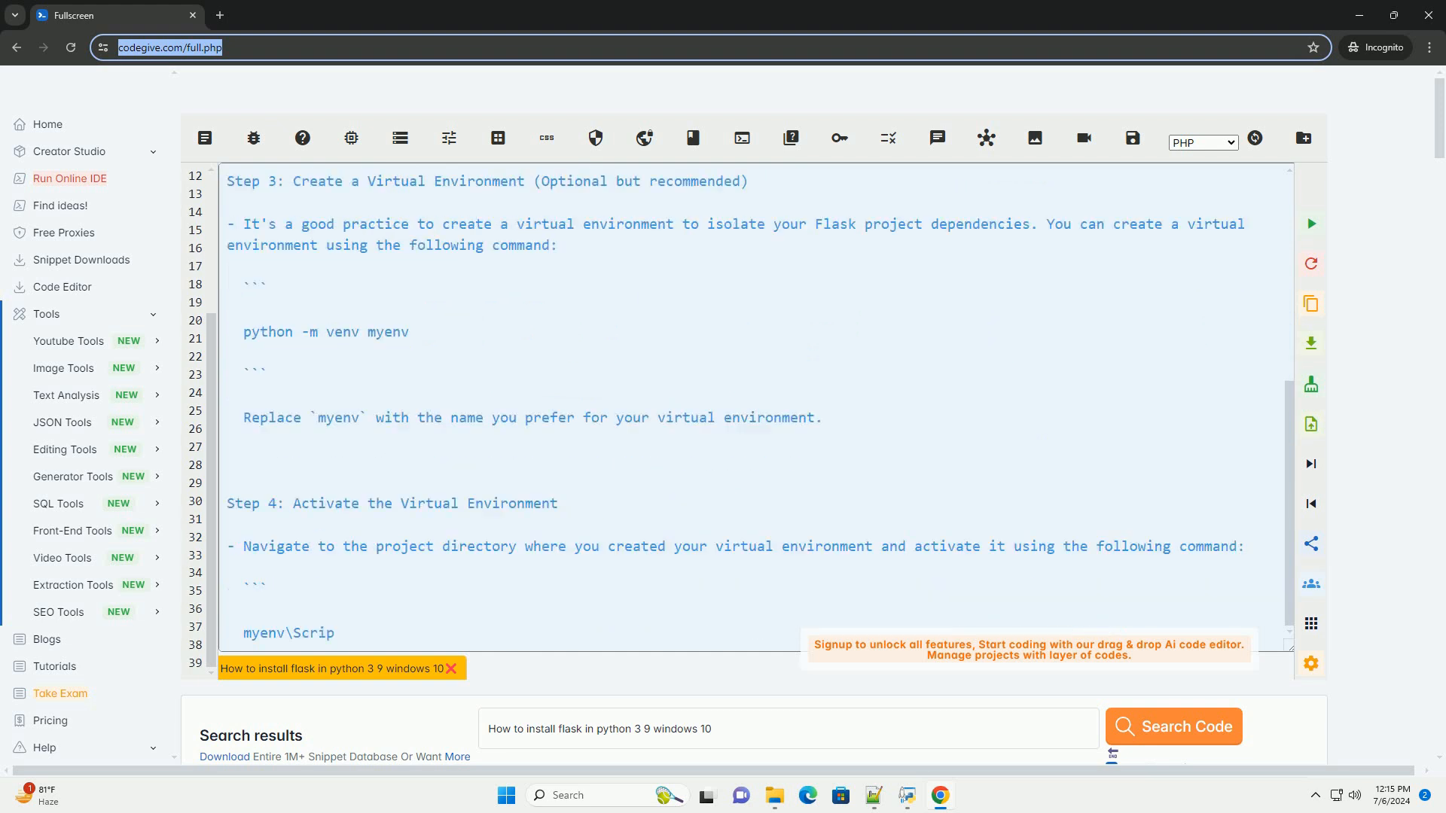
{"action": "scroll", "scroll_direction": "down", "scroll_amount": 3}
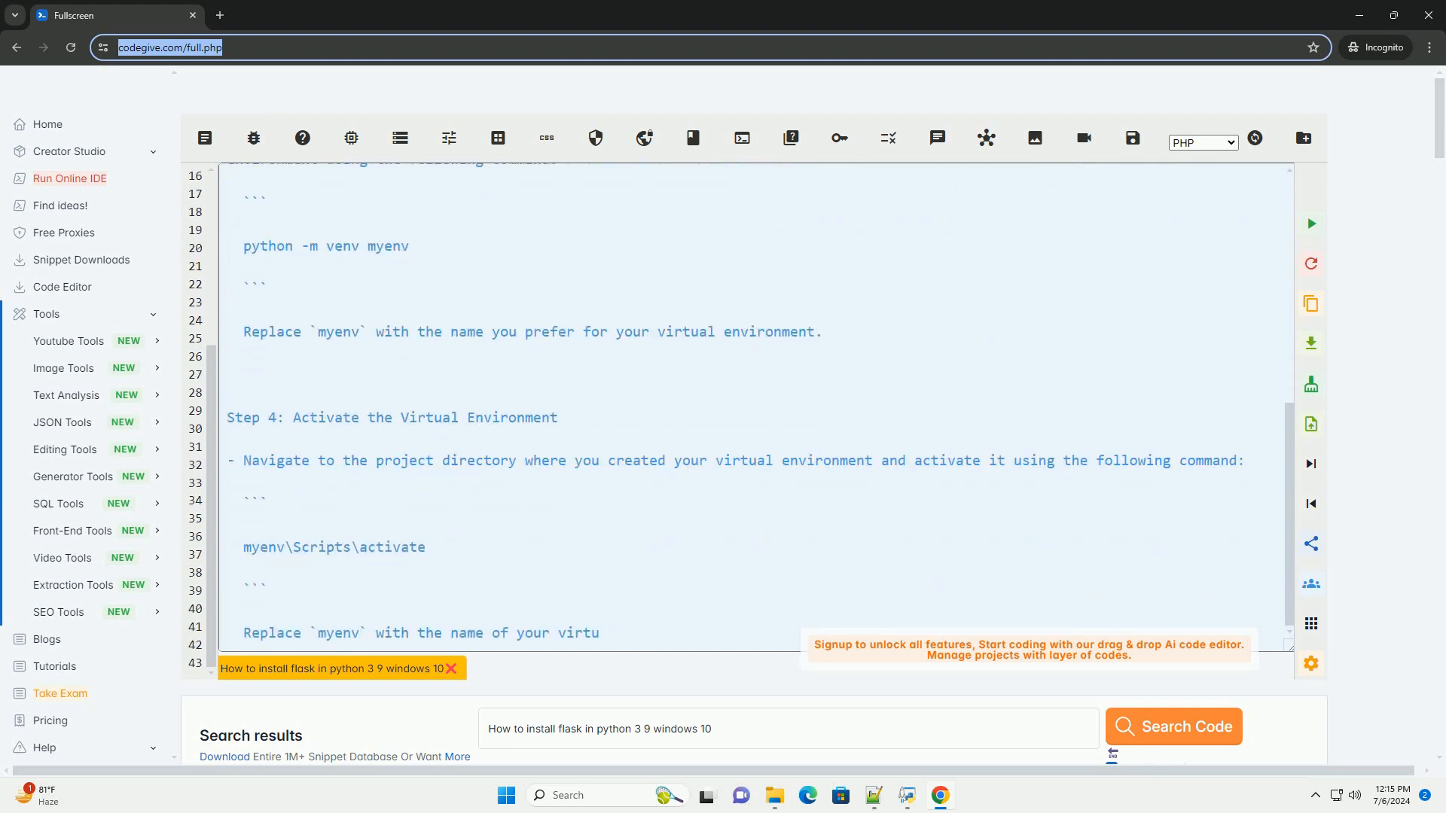
{"action": "scroll", "scroll_direction": "down", "scroll_amount": 3}
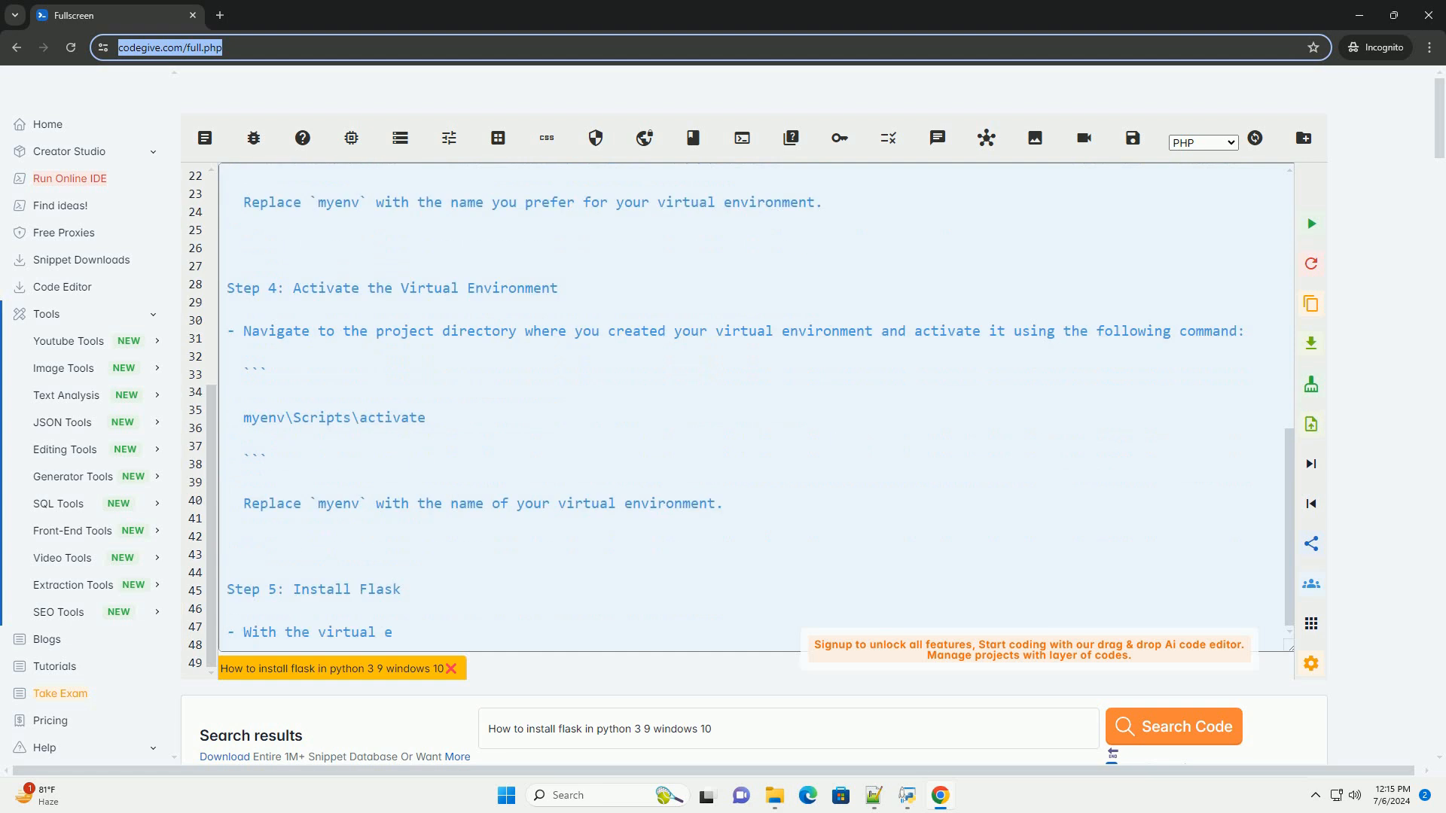
{"action": "scroll", "scroll_direction": "down", "scroll_amount": 3}
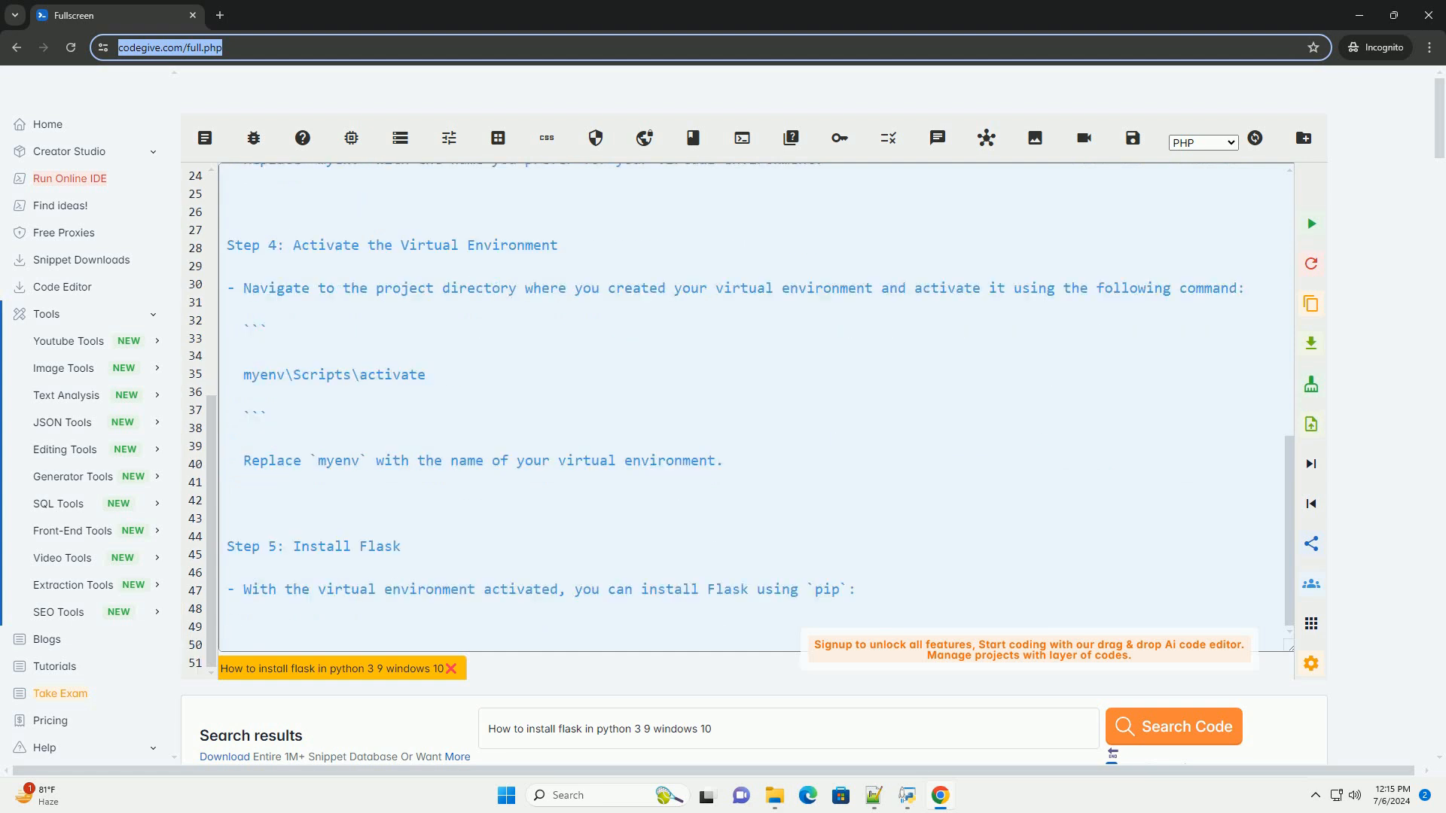
{"action": "scroll", "scroll_direction": "down", "scroll_amount": 3}
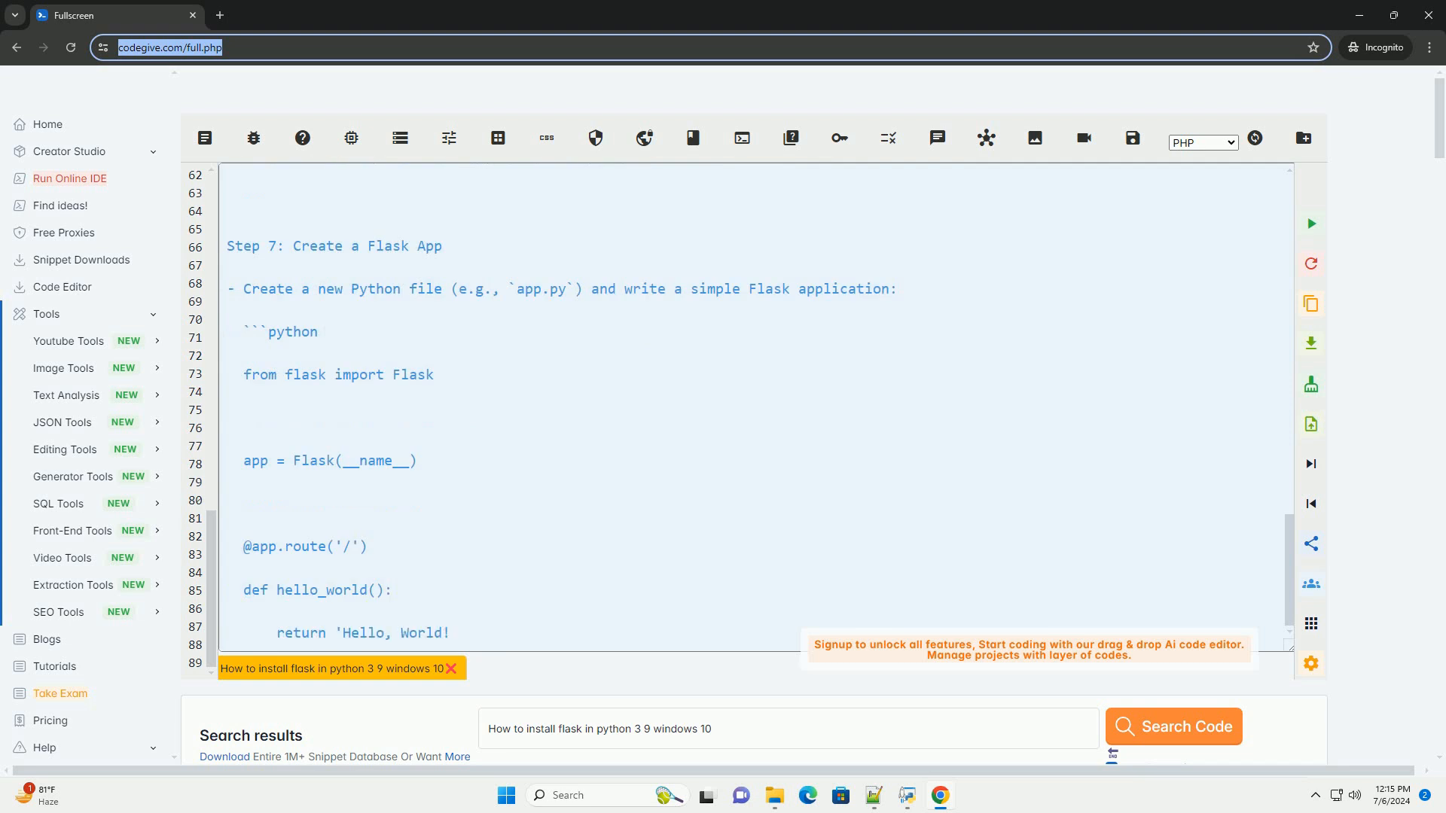
Scroll down to Step 8, running python app.py, and the congratulations line
{"action": "scroll", "scroll_direction": "down", "scroll_amount": 3}
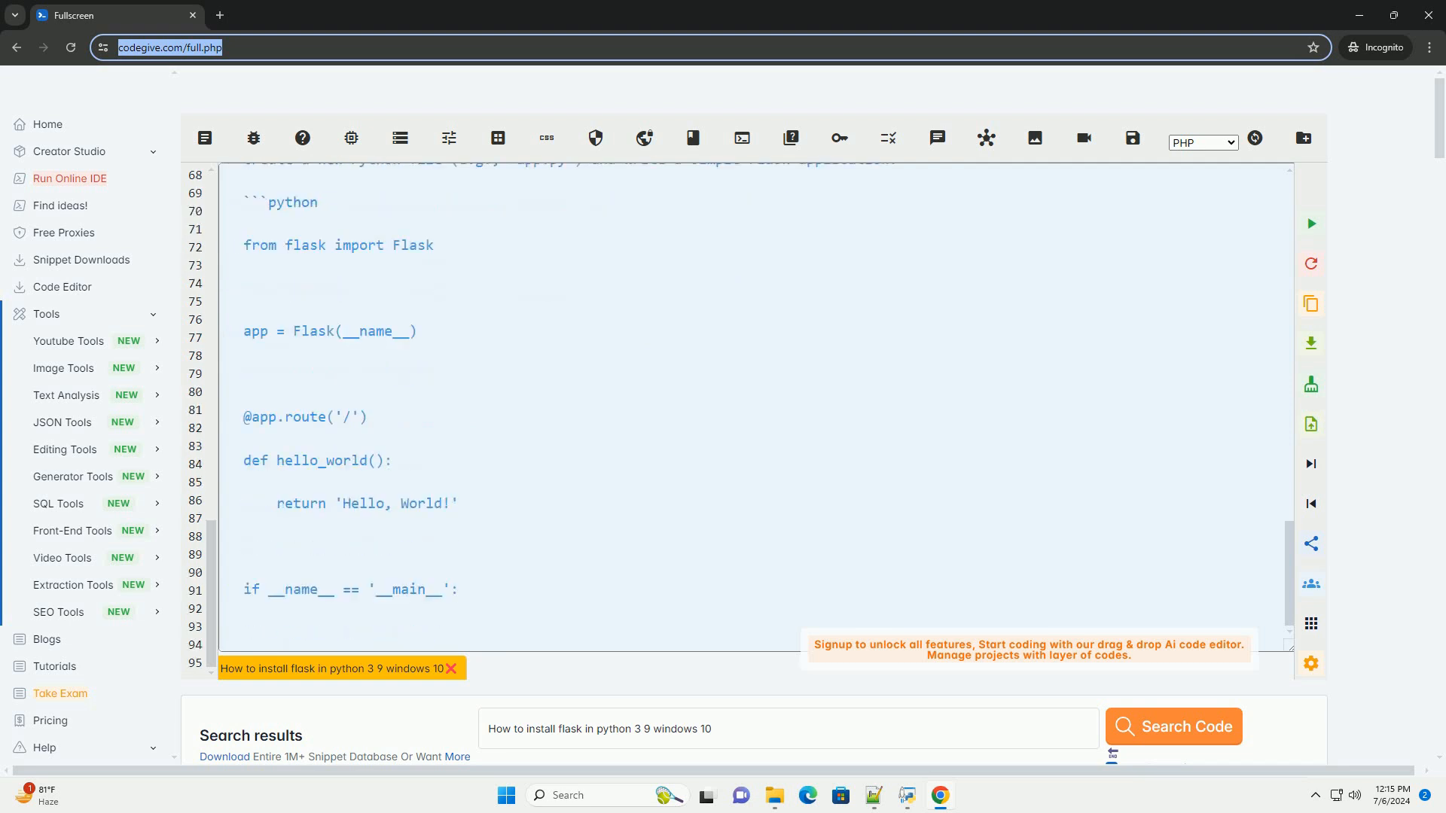
{"action": "scroll", "scroll_direction": "down", "scroll_amount": 3}
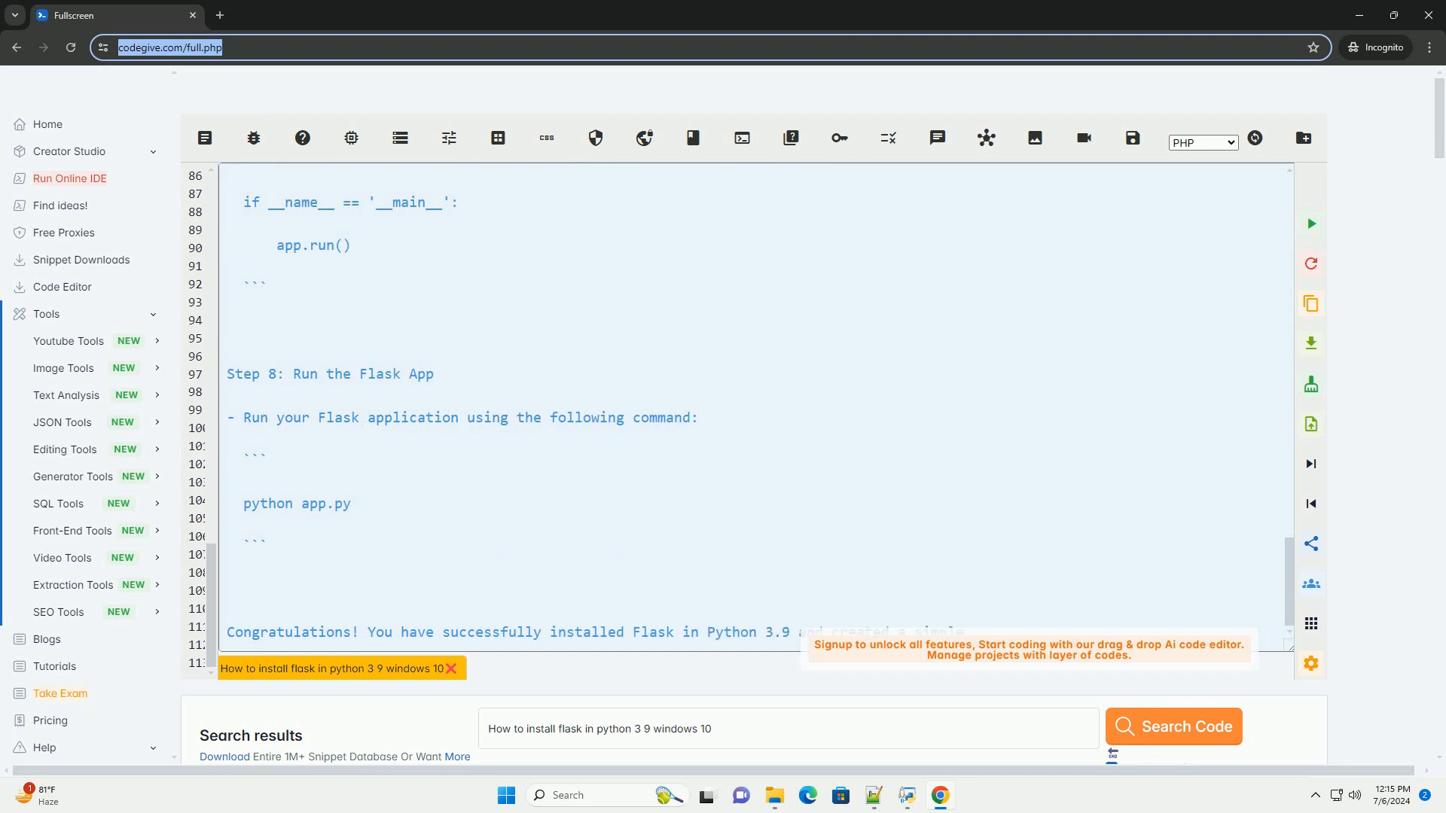
{"action": "scroll", "scroll_direction": "down", "scroll_amount": 3}
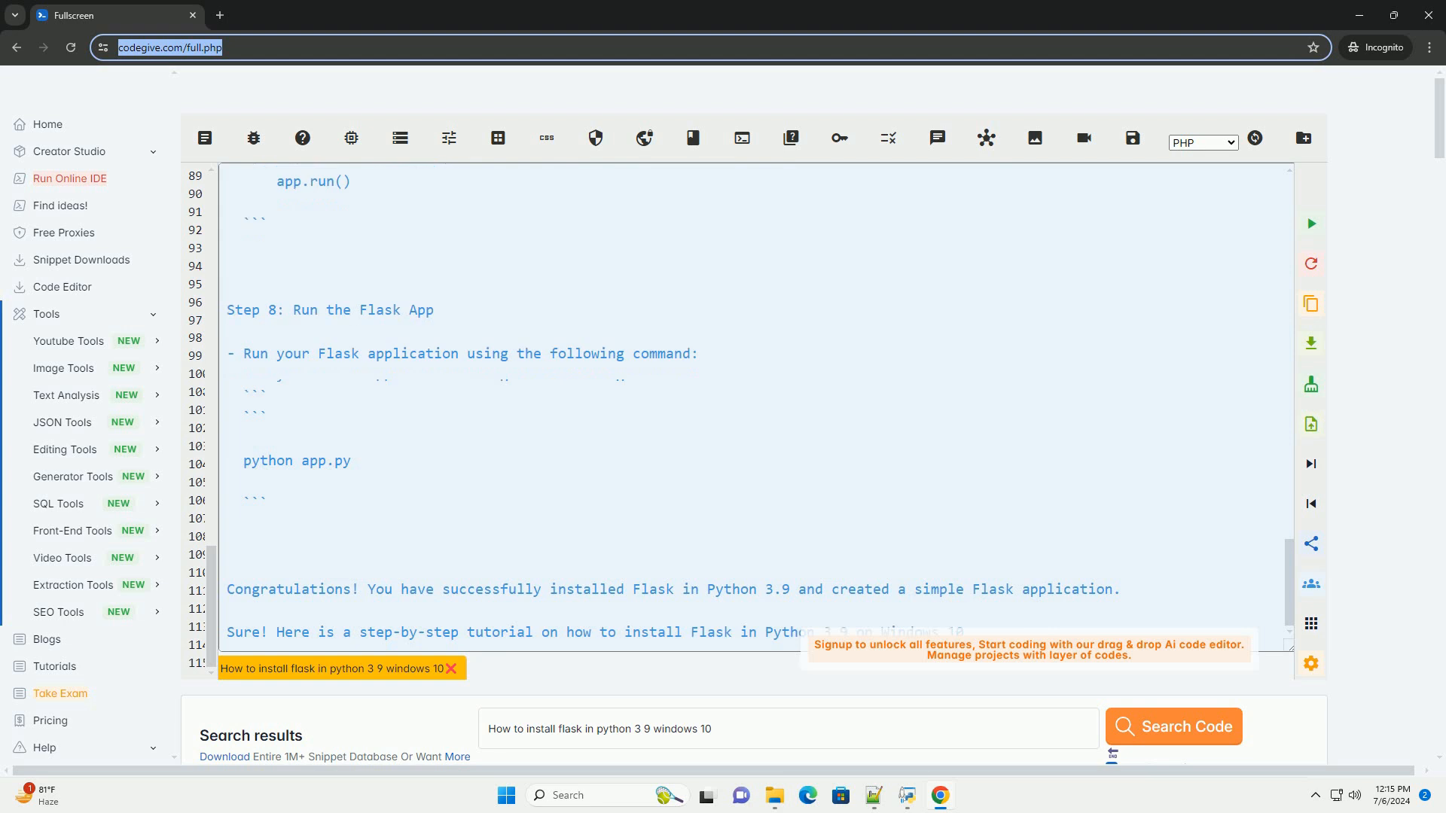
Scroll through the repeated Steps 1–2 into Step 3's virtual environment command
{"action": "scroll", "scroll_direction": "down", "scroll_amount": 3}
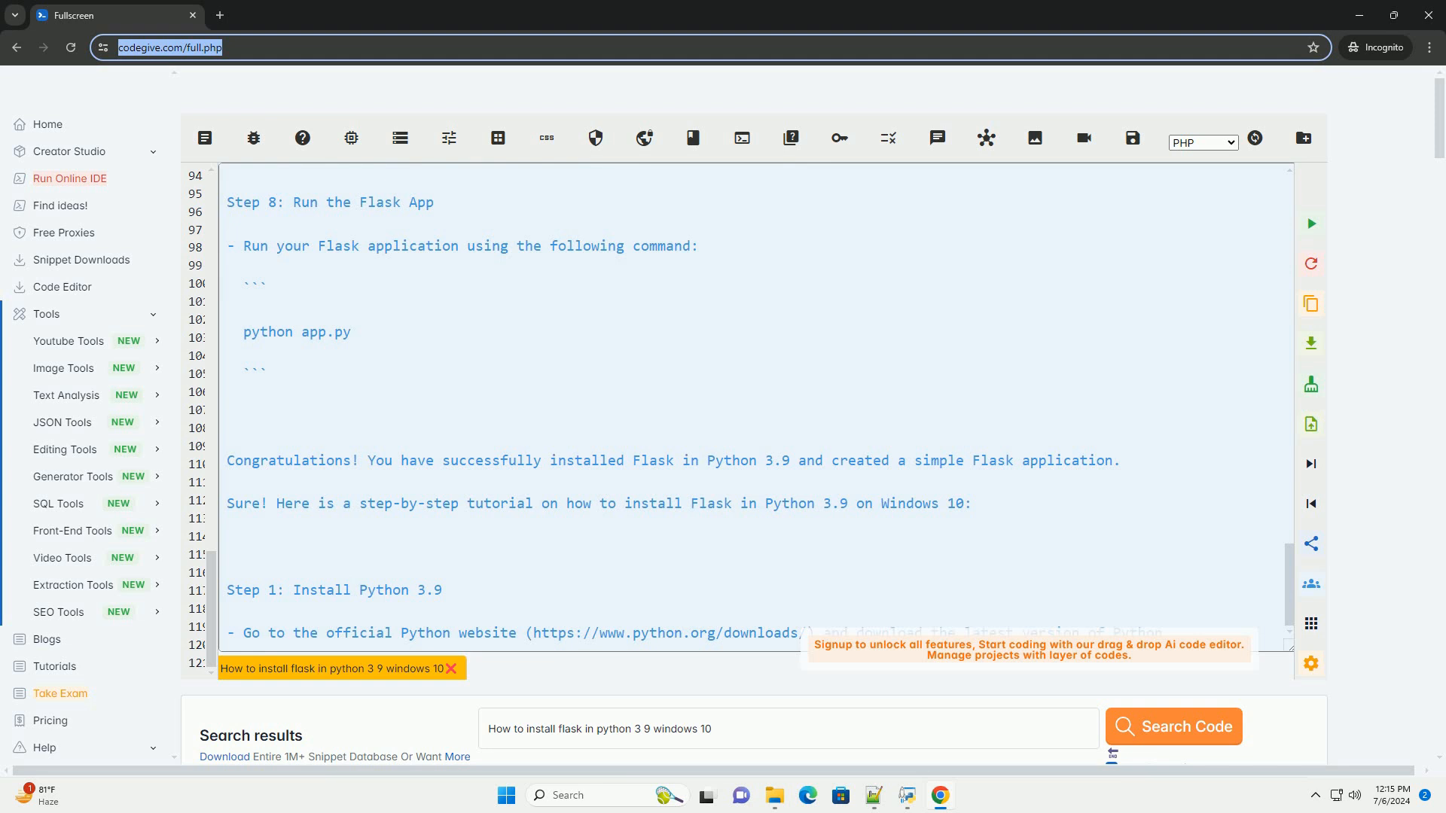
{"action": "scroll", "scroll_direction": "down", "scroll_amount": 3}
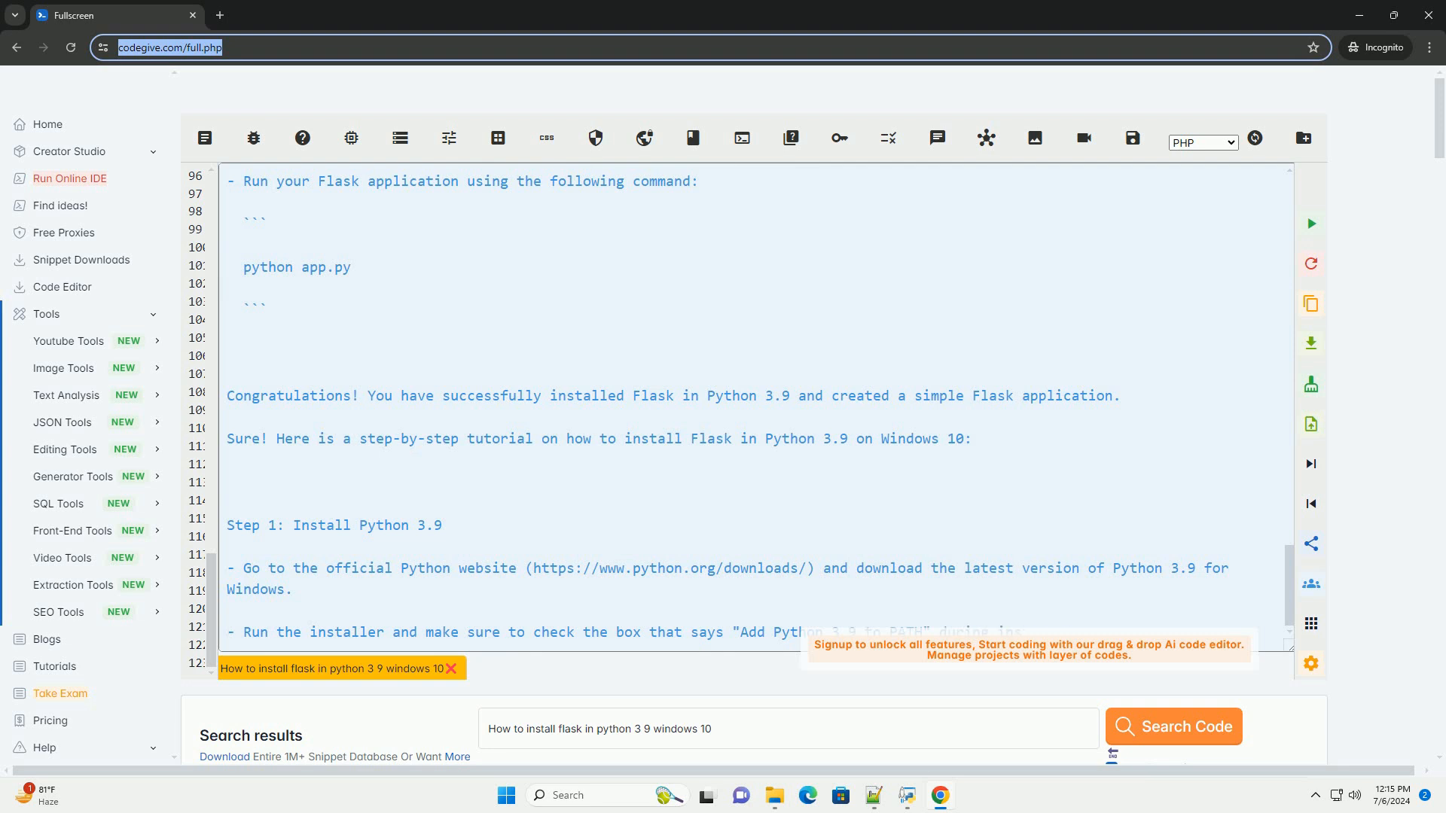
{"action": "scroll", "scroll_direction": "down", "scroll_amount": 3}
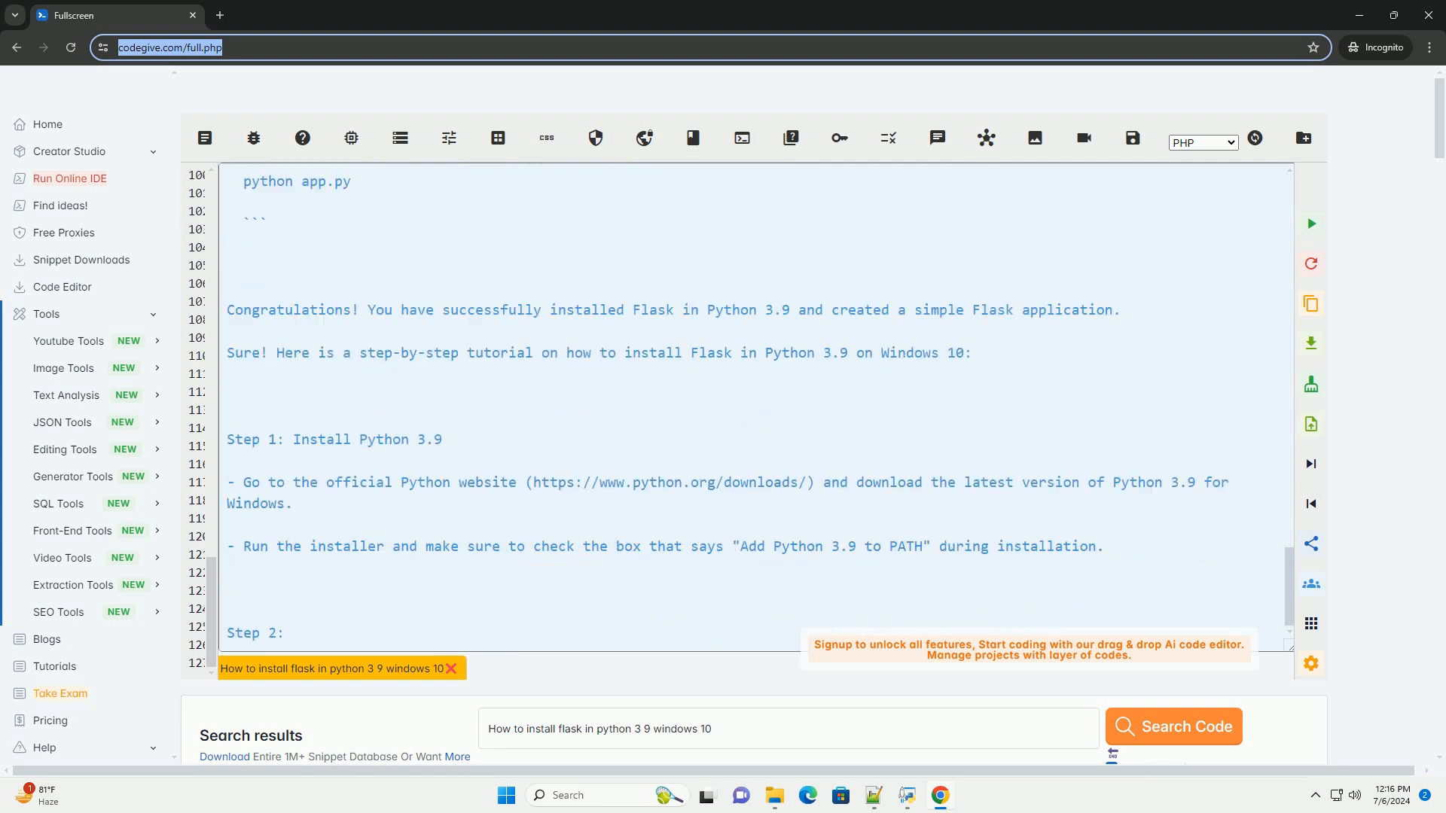
{"action": "scroll", "scroll_direction": "down", "scroll_amount": 3}
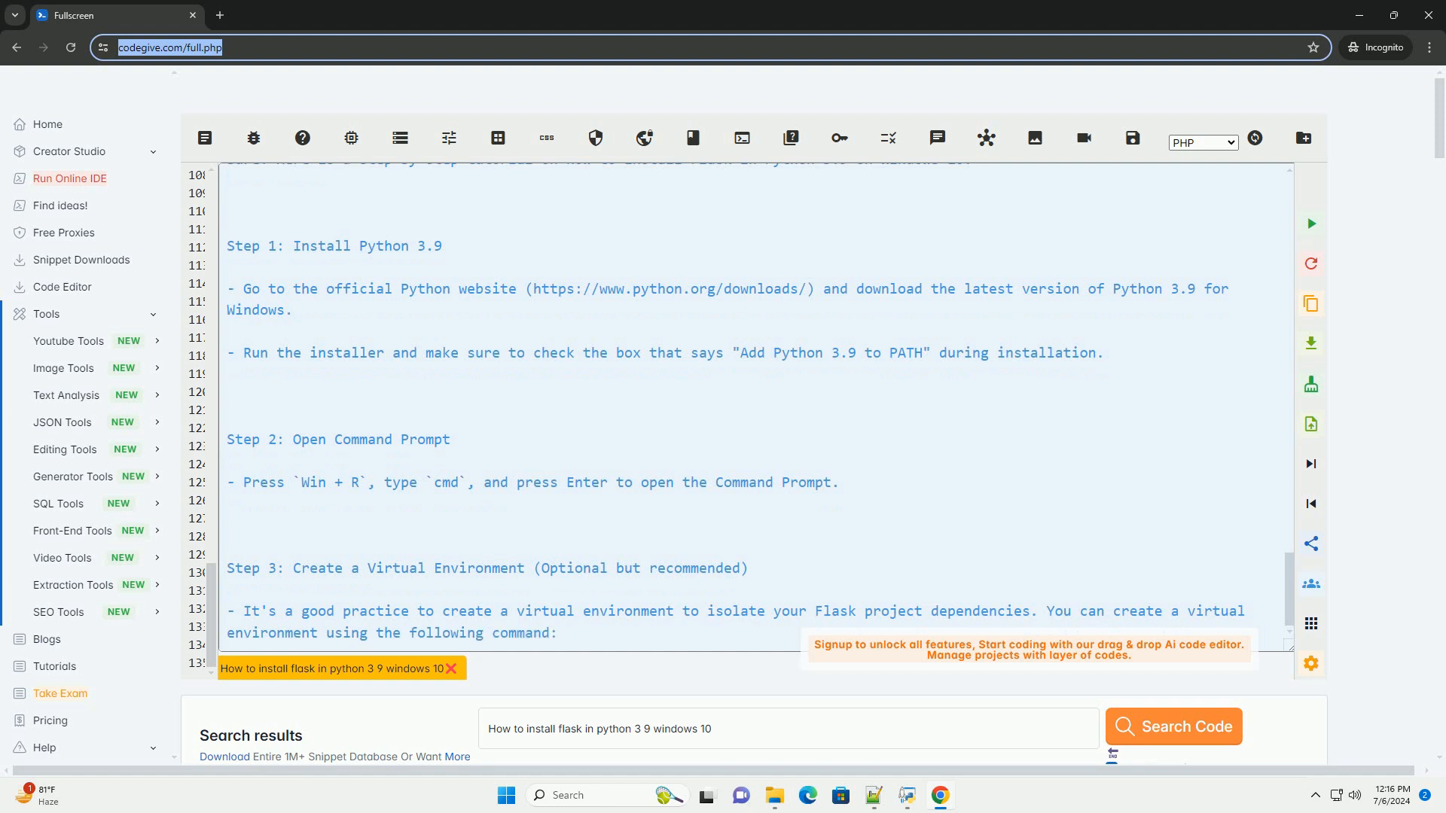
{"action": "scroll", "scroll_direction": "down", "scroll_amount": 3}
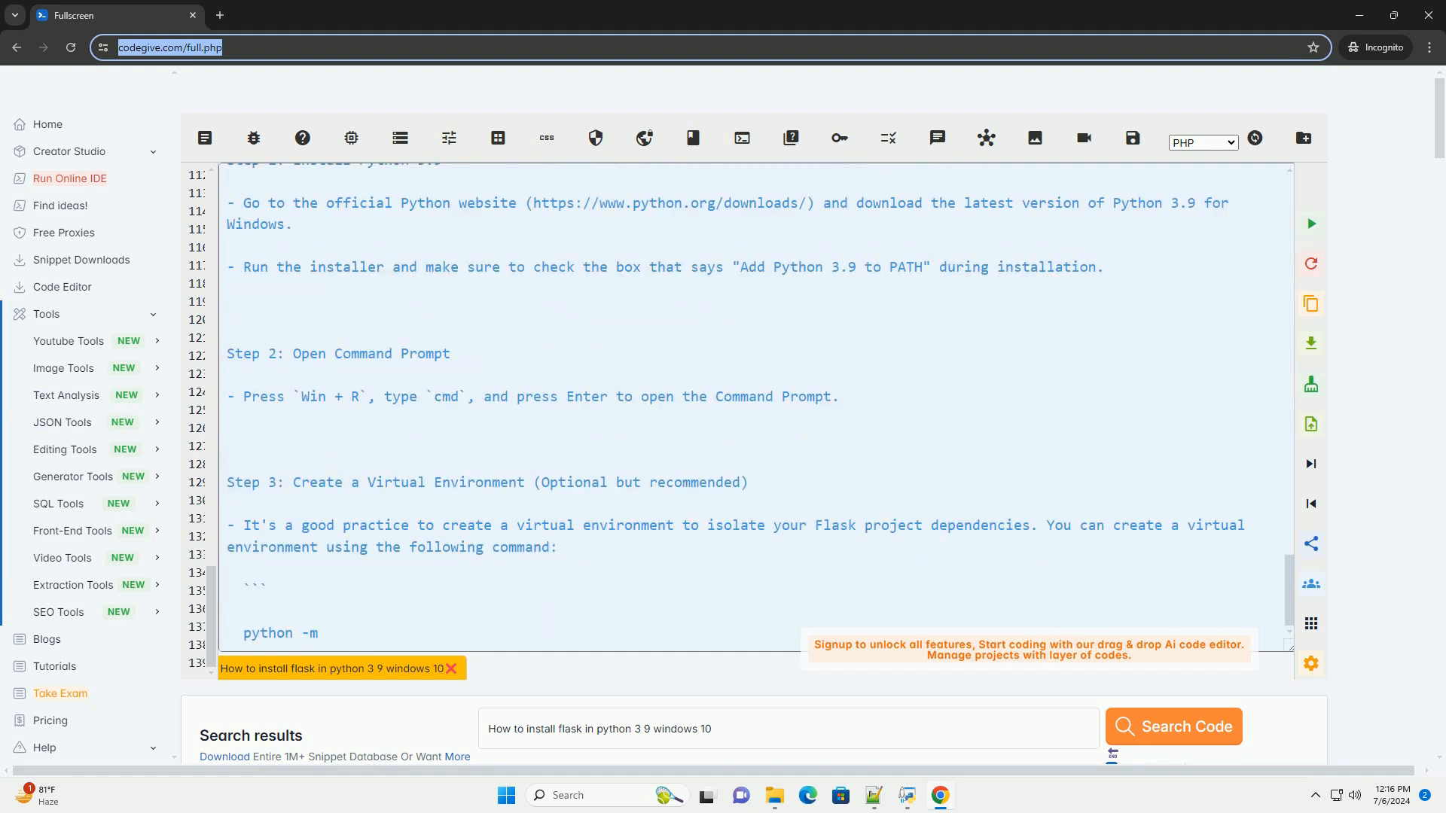